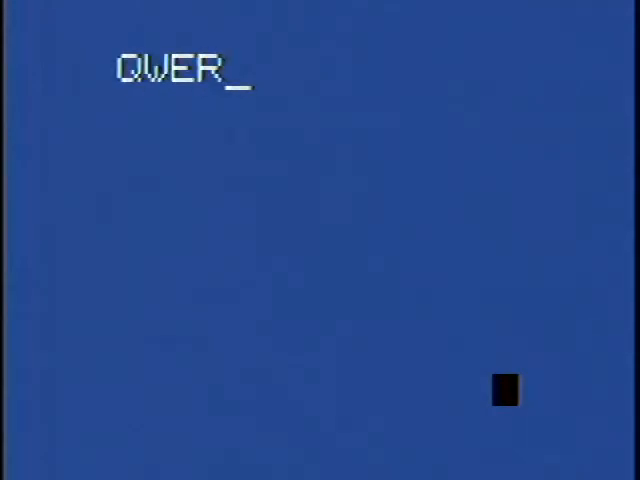
type("TYUIO")
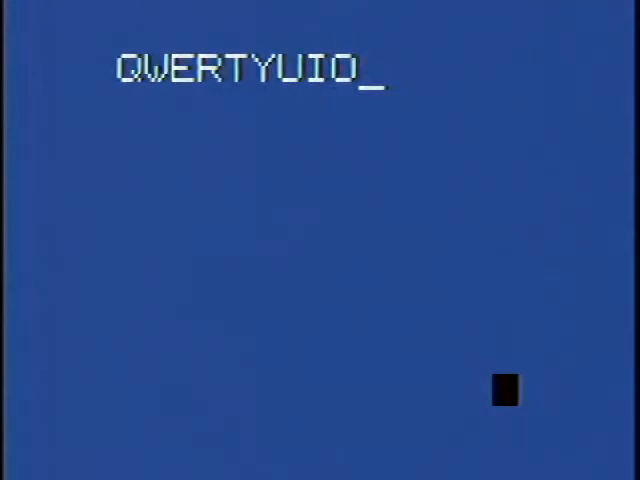
type("PASDFGHJKL;")
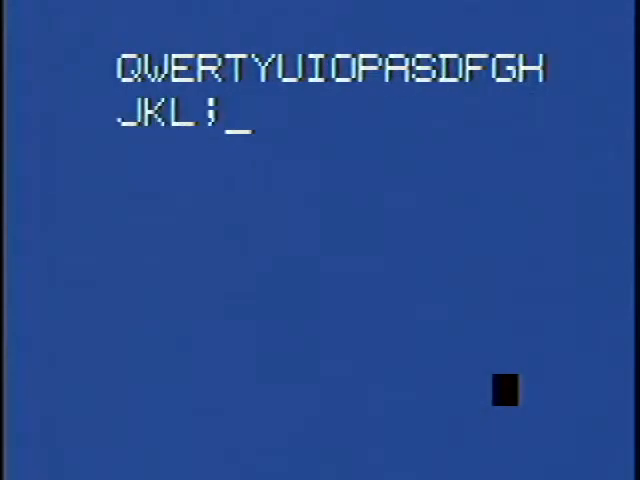
type("ZXCVBNM'?")
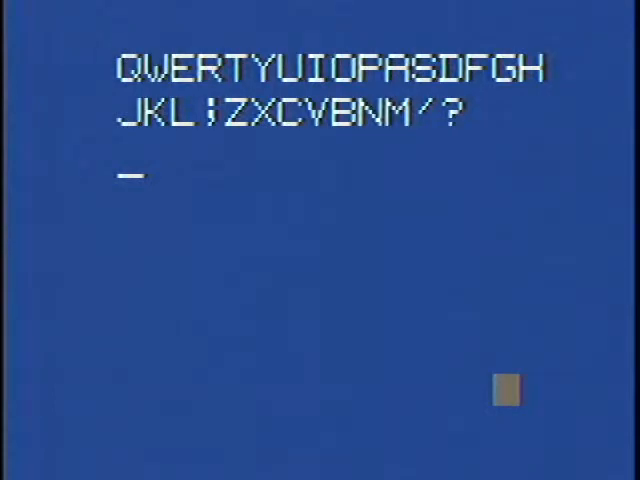
type("%")
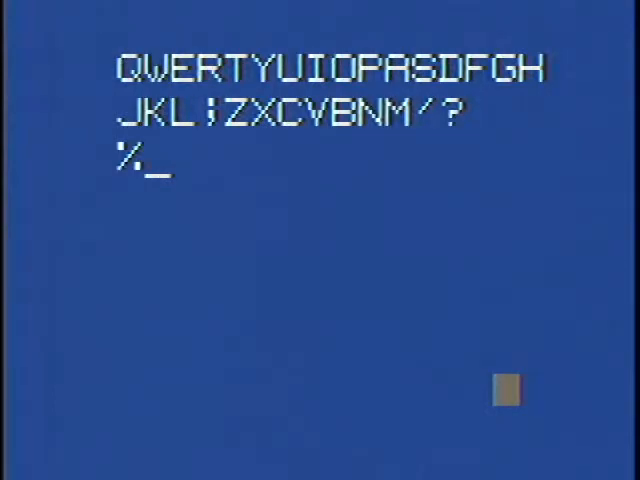
type("789×÷!\":¢.456-/")
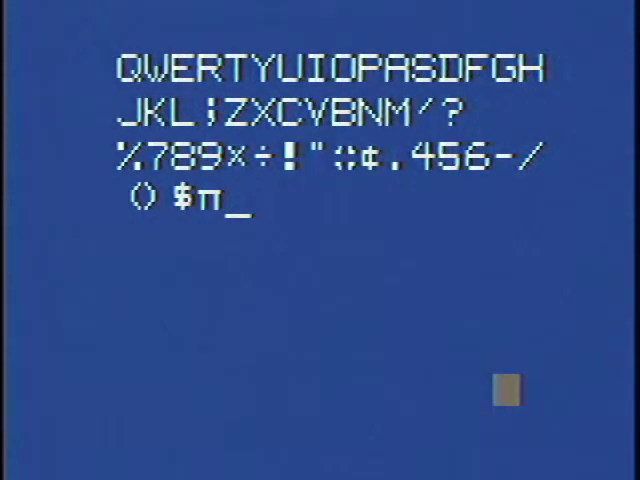
type("123+=,:♦")
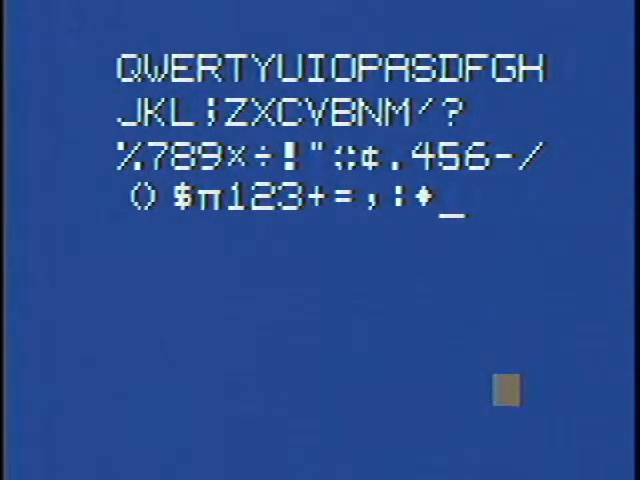
type("0")
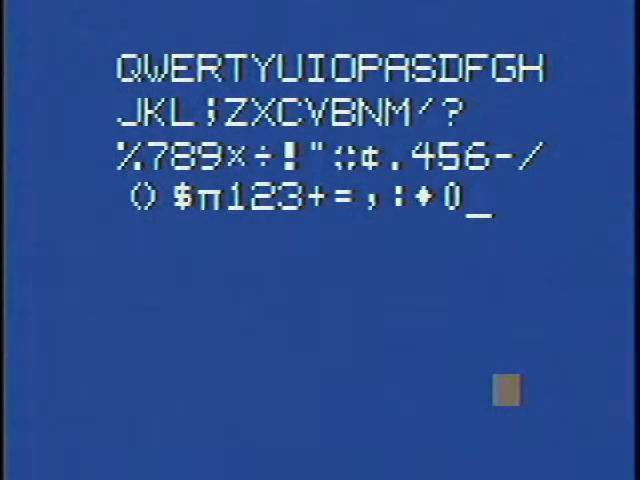